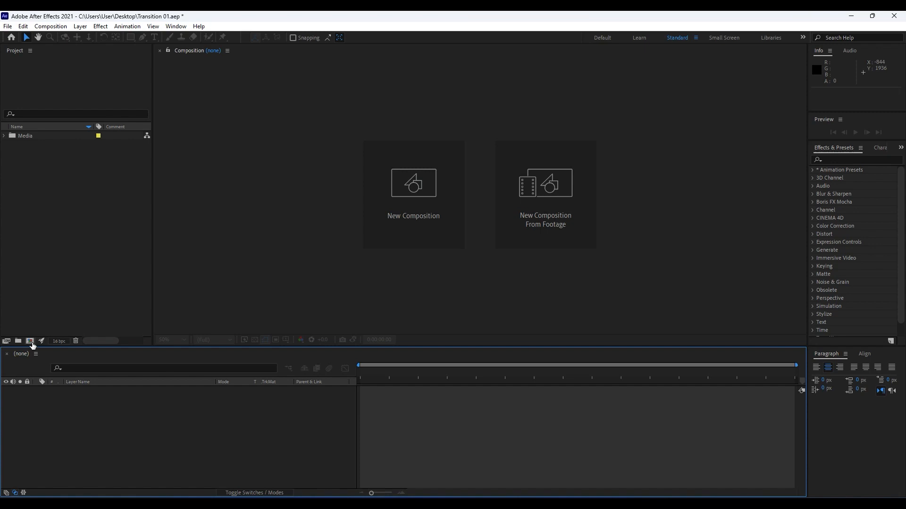
mouse_move(29, 342)
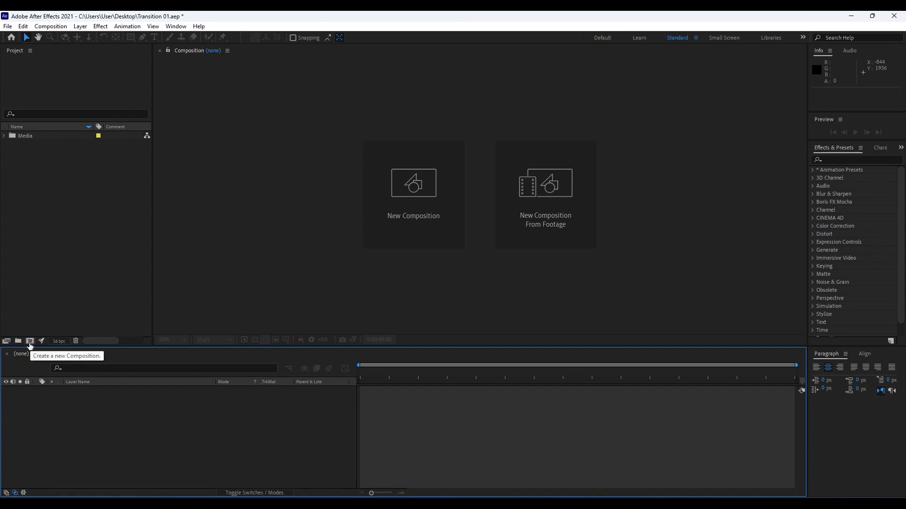
Make a new 'Transition 01' comp at 3840×2160, 30 fps, 10 seconds long
left_click(29, 341)
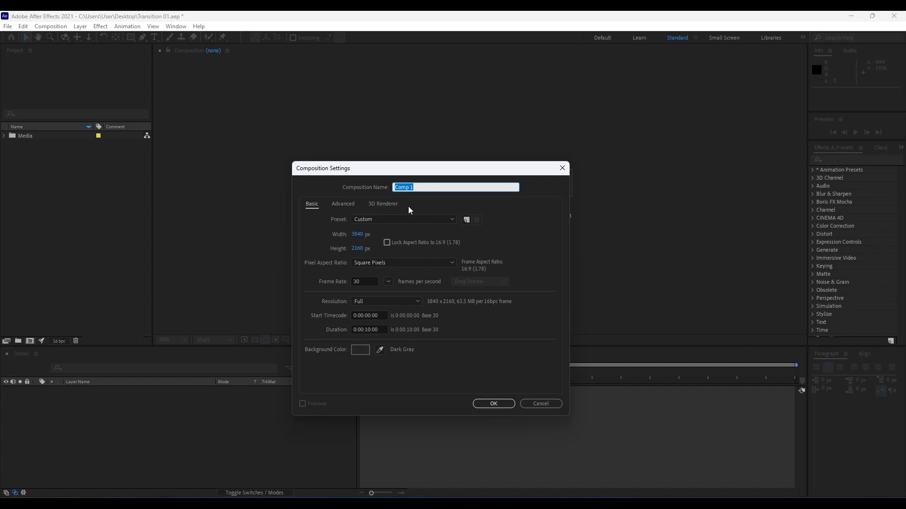
type("Transition")
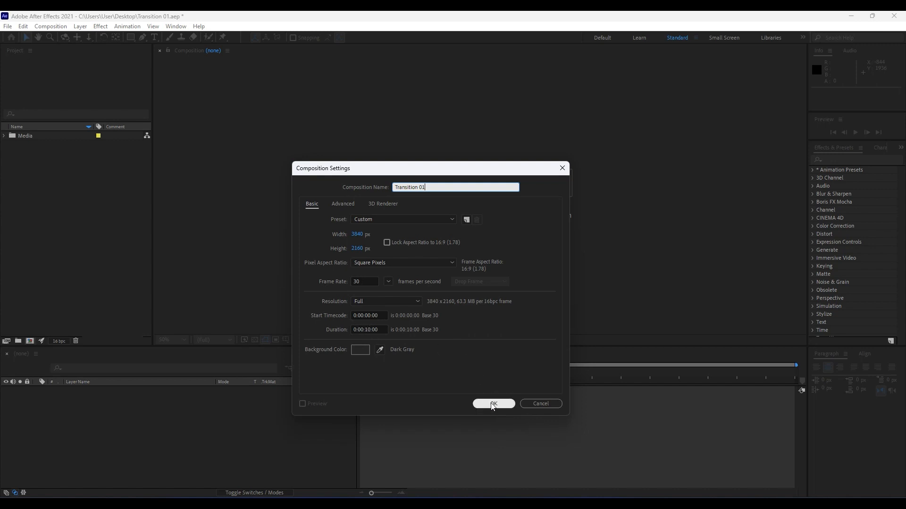
left_click(493, 404)
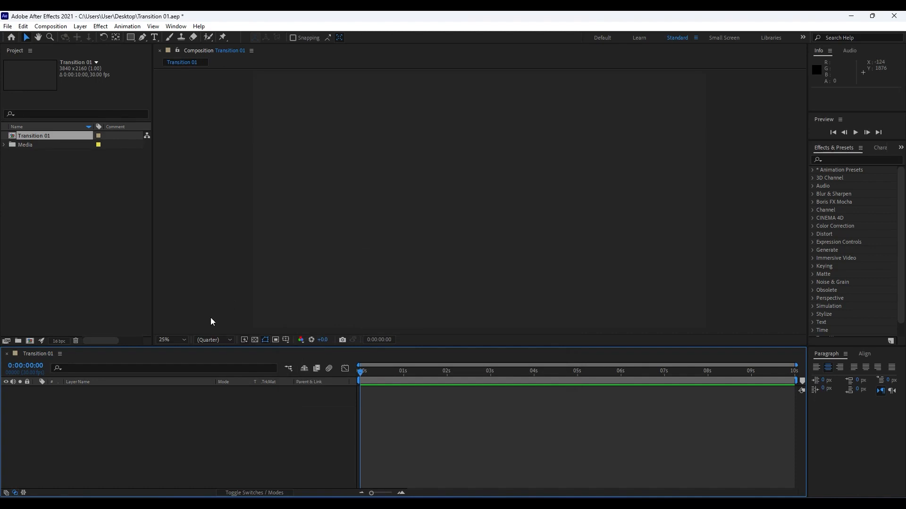
Add a new comp-sized solid layer named 'Matte 01' from the timeline's New menu
right_click(211, 322)
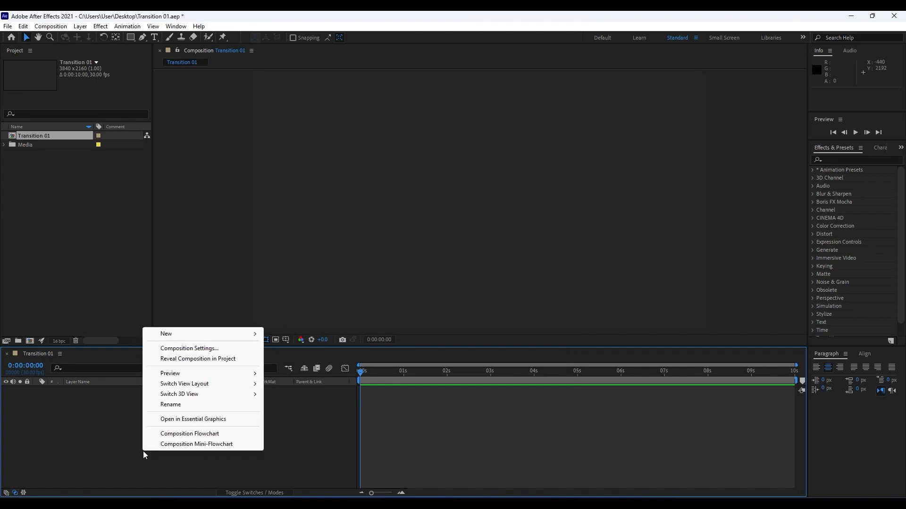
mouse_move(210, 384)
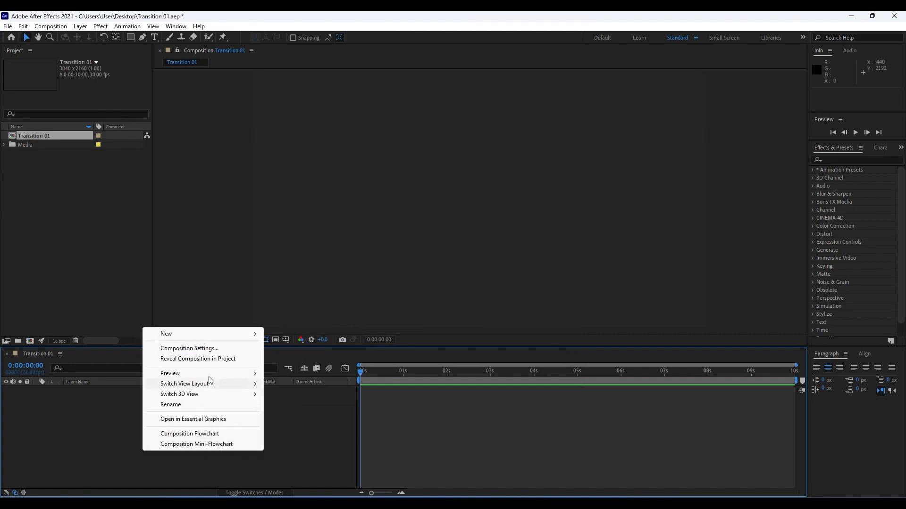
mouse_move(166, 334)
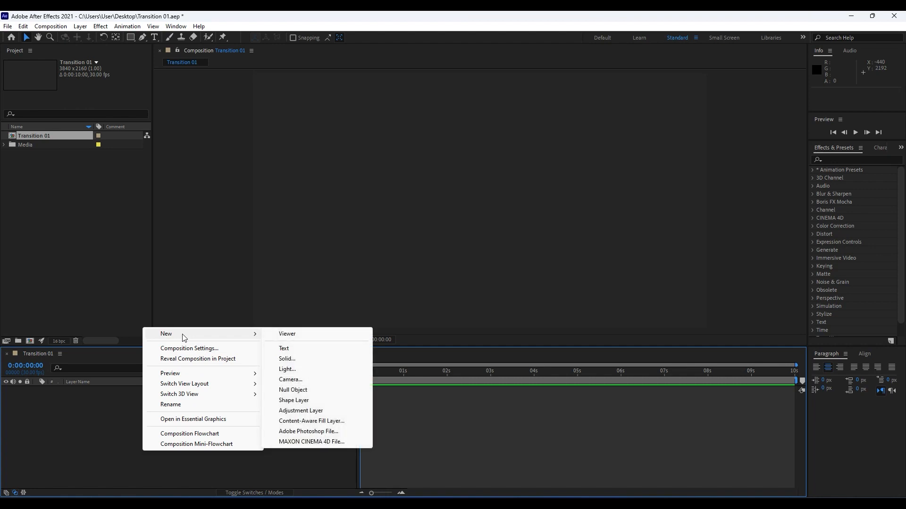
mouse_move(287, 369)
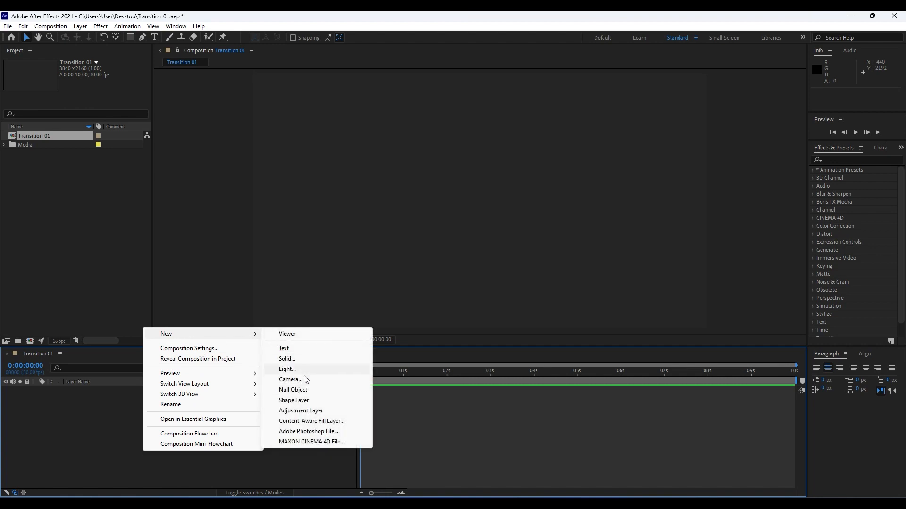
left_click(287, 358)
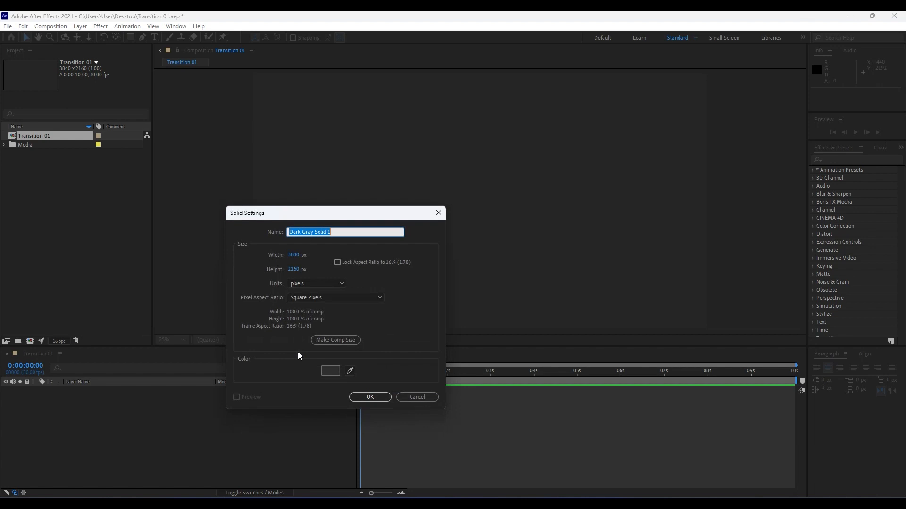
type("Matte")
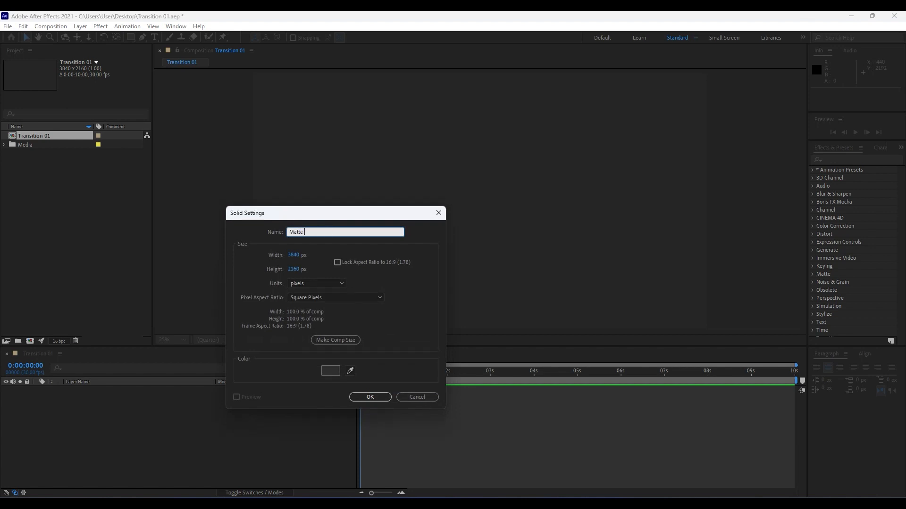
type("01")
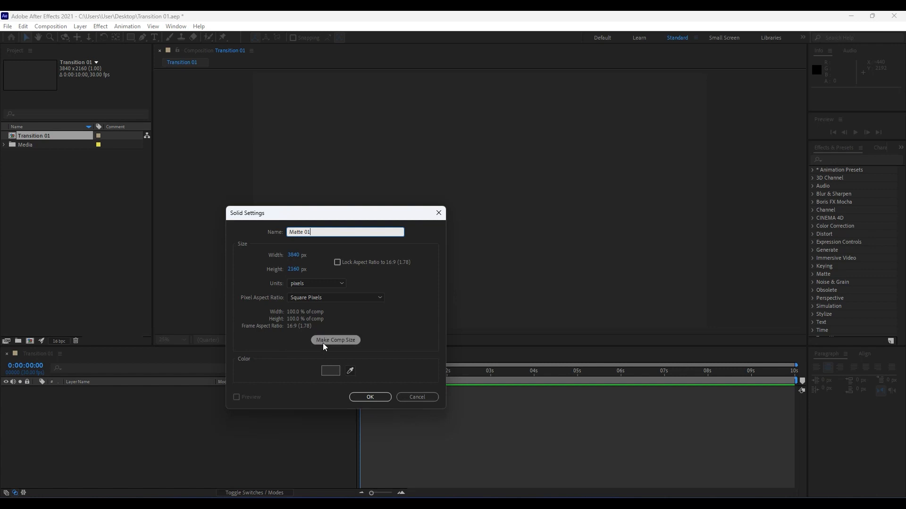
mouse_move(338, 346)
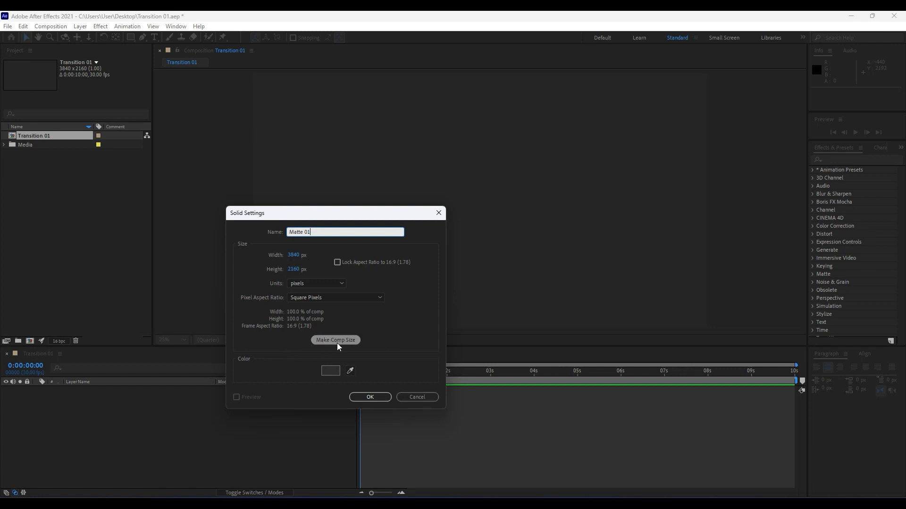
left_click(369, 396)
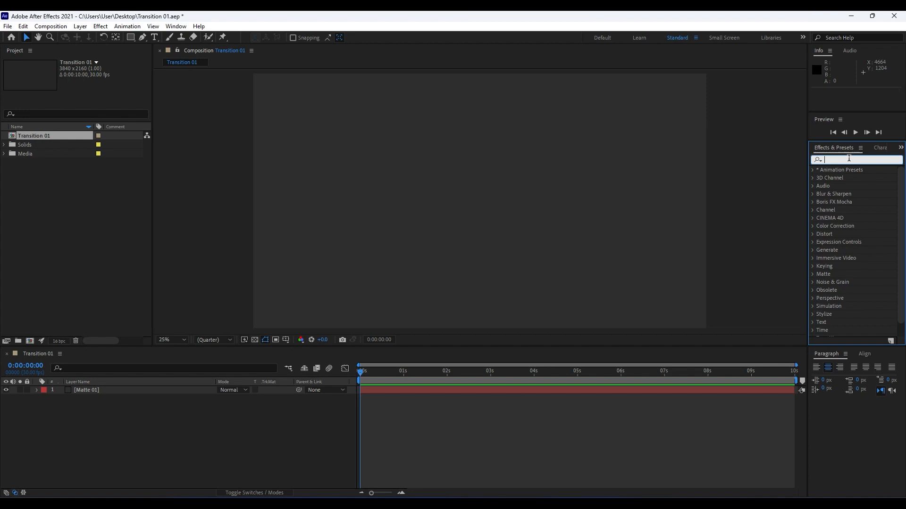
Apply the Polar Coordinates effect to Matte 01 with Rect to Polar conversion
type("polar")
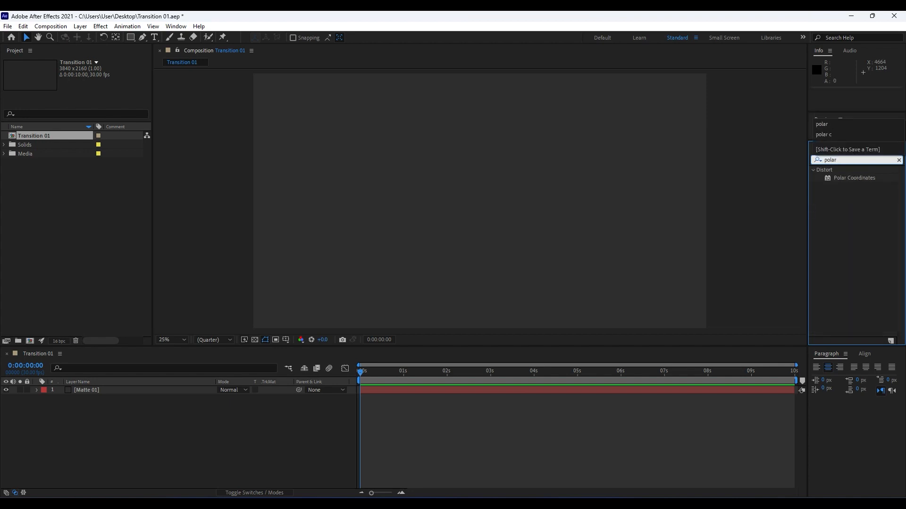
mouse_move(854, 180)
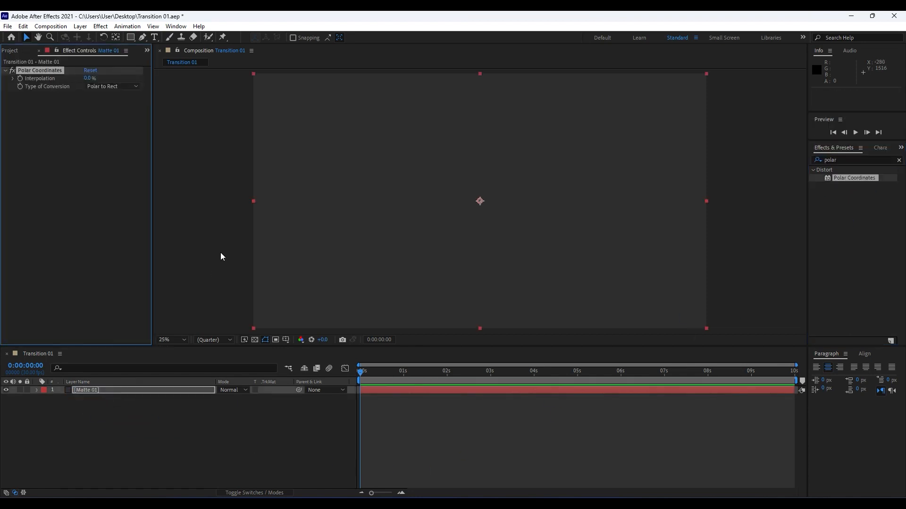
mouse_move(162, 168)
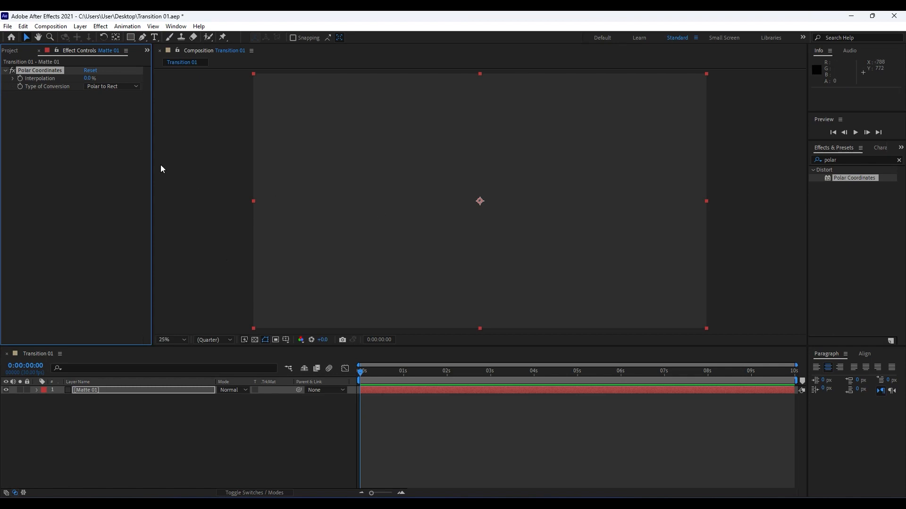
mouse_move(411, 379)
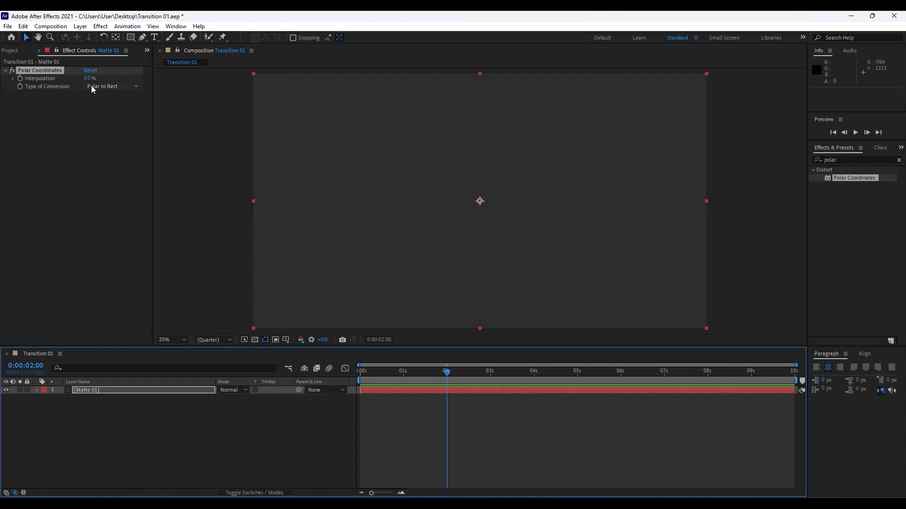
left_click(111, 86)
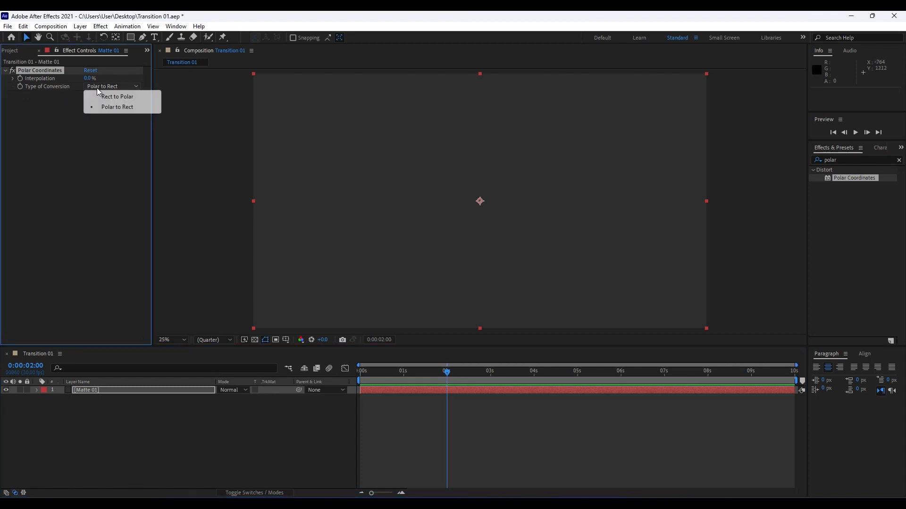
left_click(117, 96)
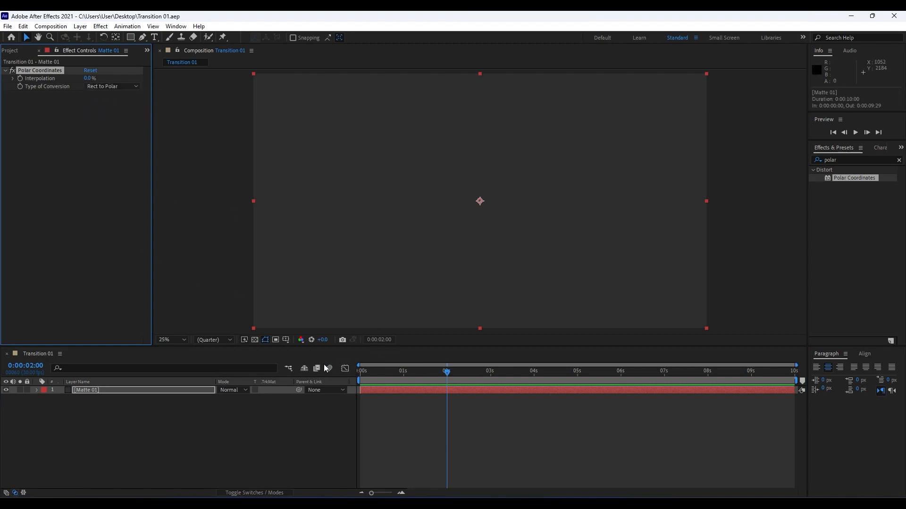
Turn on the Title/Action Safe overlay in the composition viewer
left_click(285, 340)
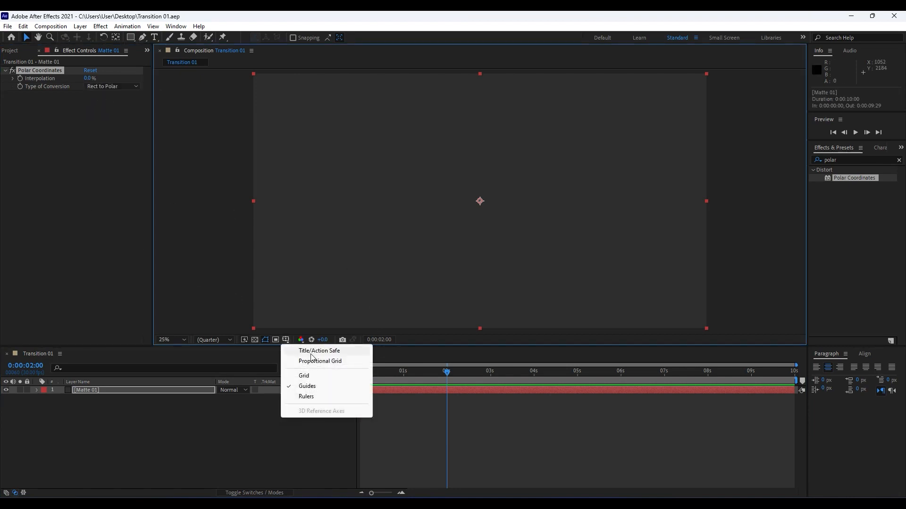
left_click(319, 351)
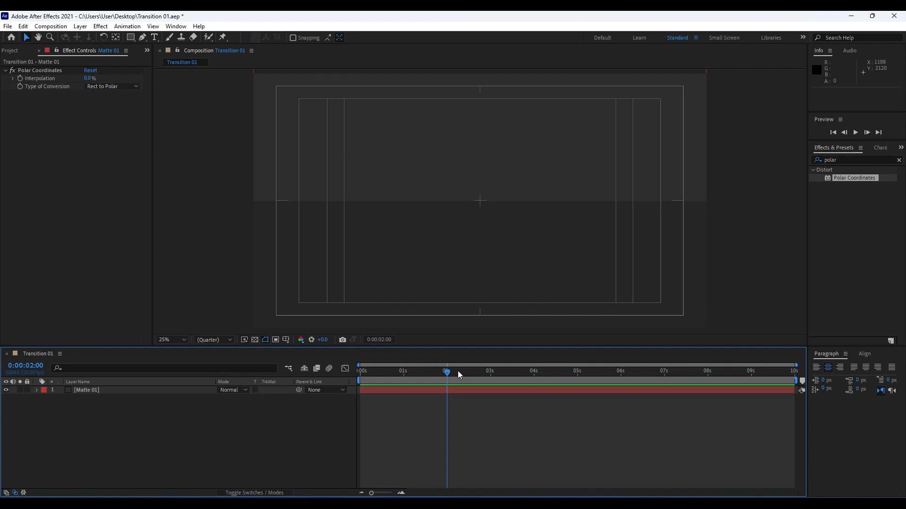
mouse_move(103, 106)
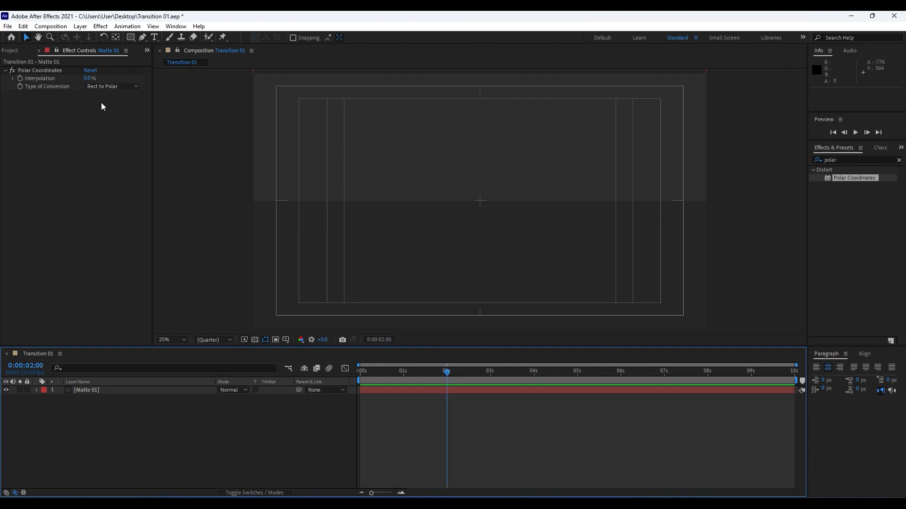
Select Matte 01 and keyframe Polar Coordinates Interpolation at 100% on frame 0
left_click(87, 390)
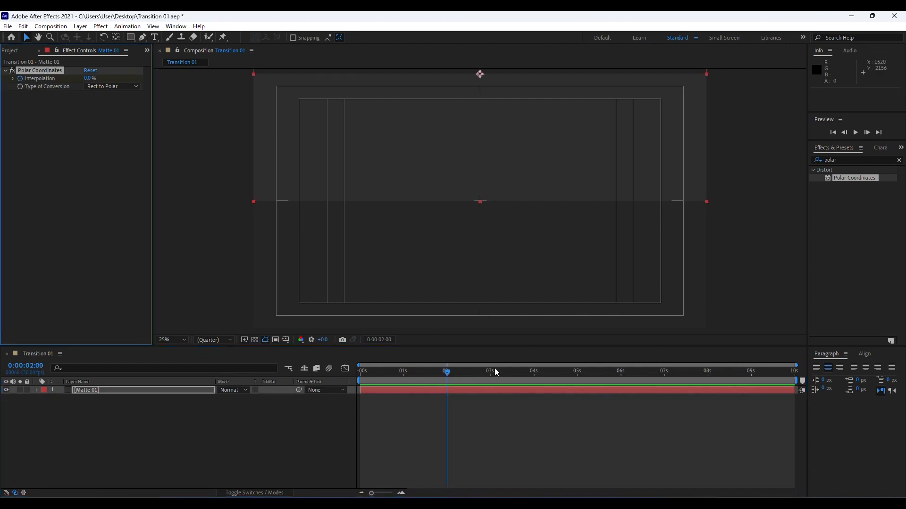
mouse_move(453, 382)
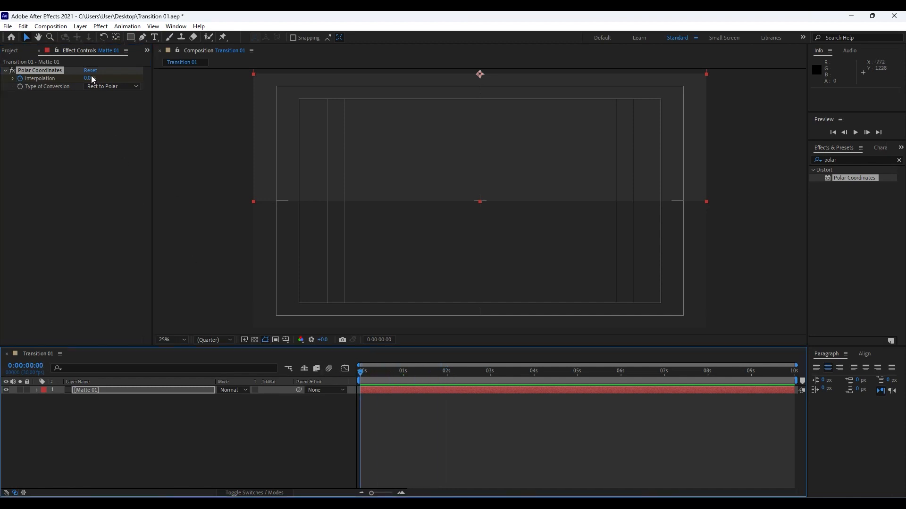
left_click(88, 78)
type("100")
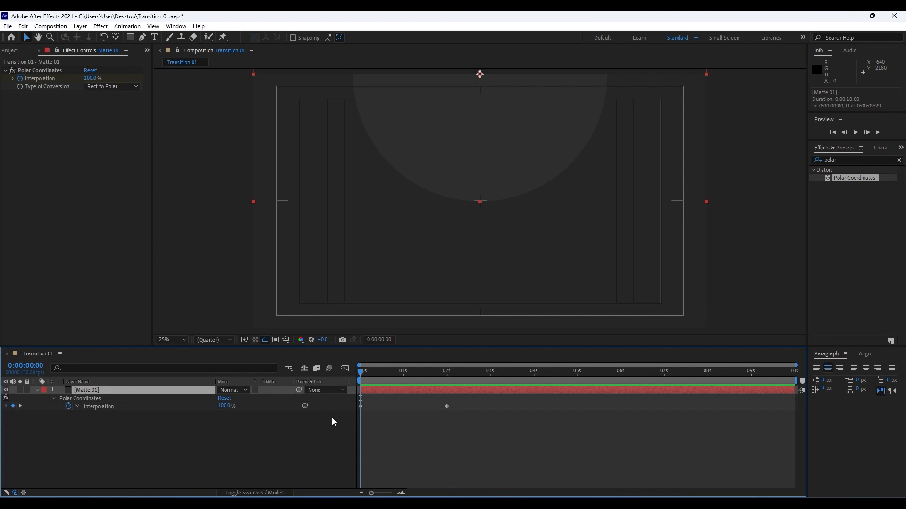
mouse_move(365, 410)
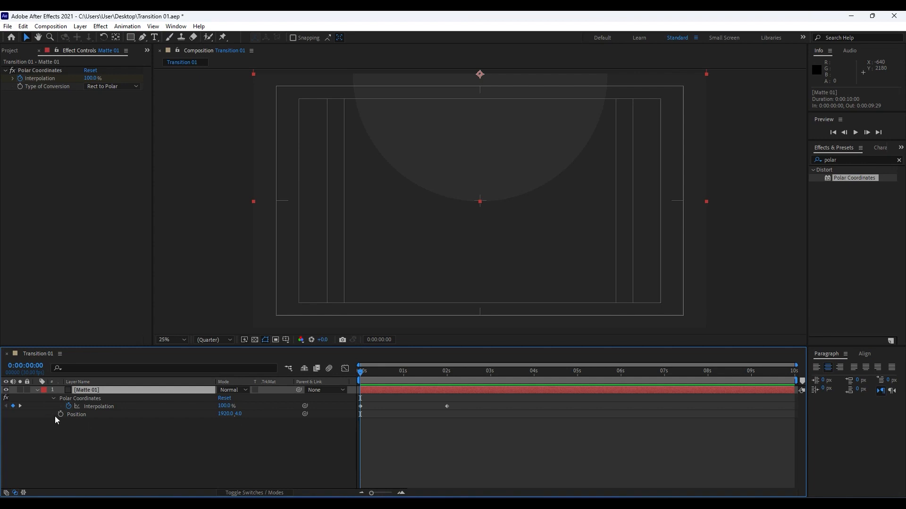
Keyframe Matte 01's Position, ease the speed curves, and reveal Scale (200×100%)
left_click(366, 371)
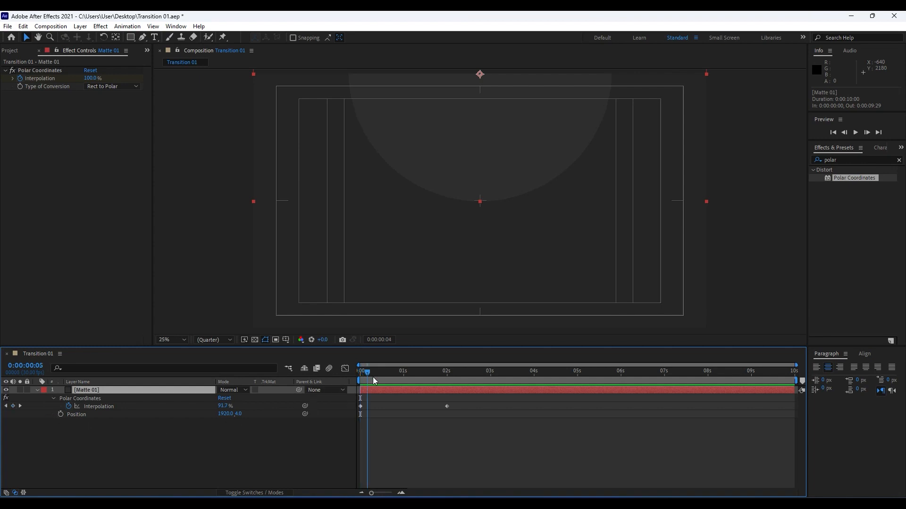
left_click(446, 371)
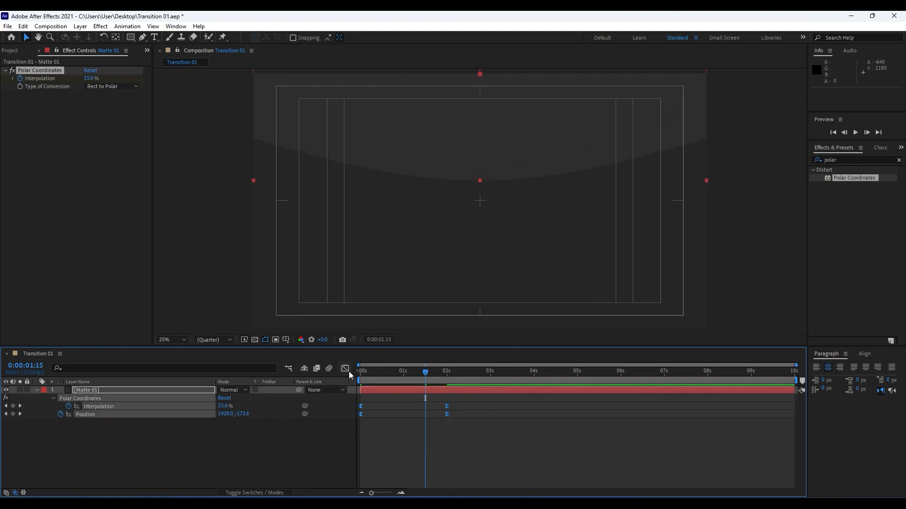
left_click(344, 369)
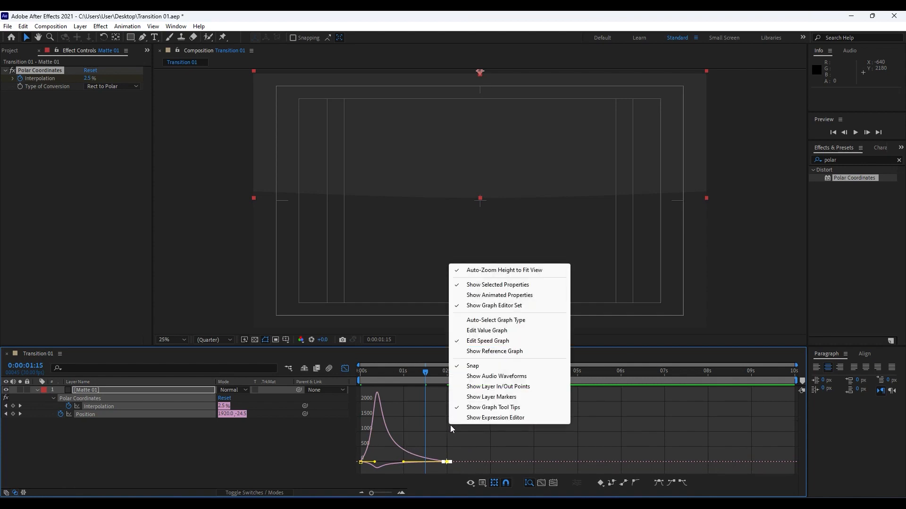
mouse_move(487, 340)
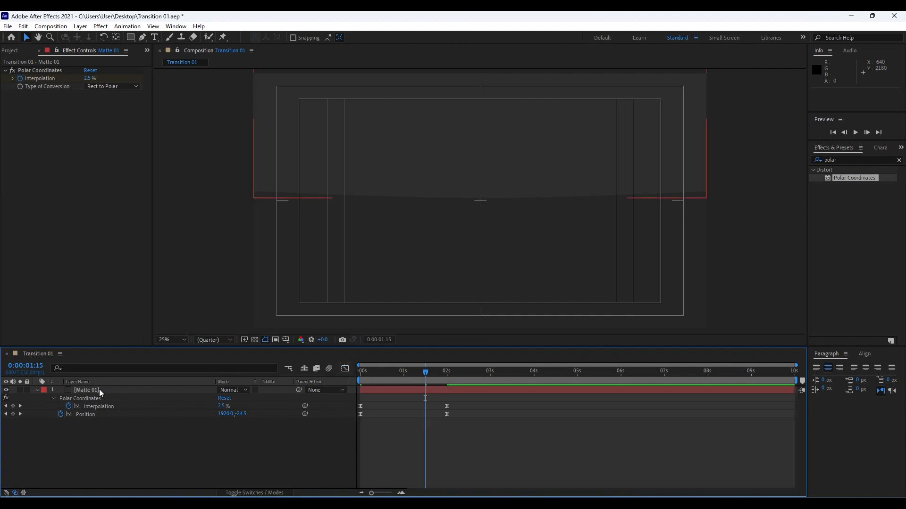
left_click(87, 391)
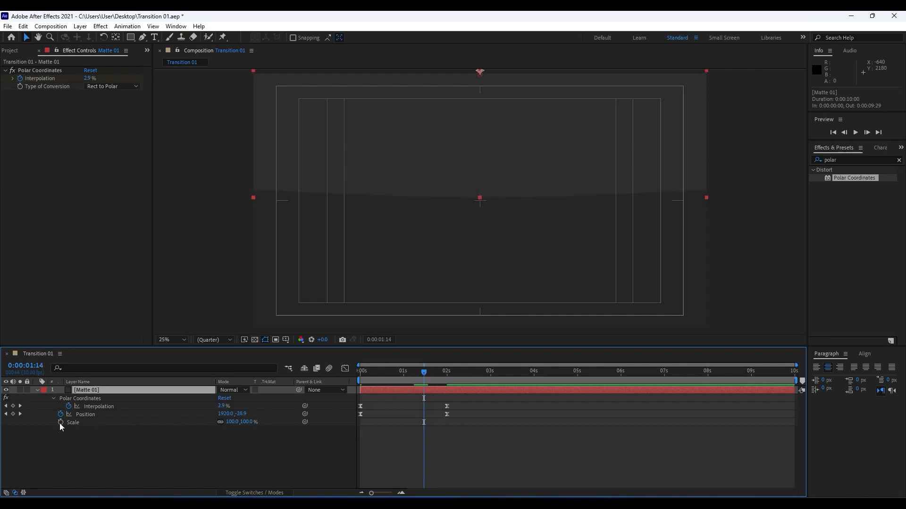
Keyframe Matte 01's Scale from 70% to 125% with easy ease
left_click(234, 422)
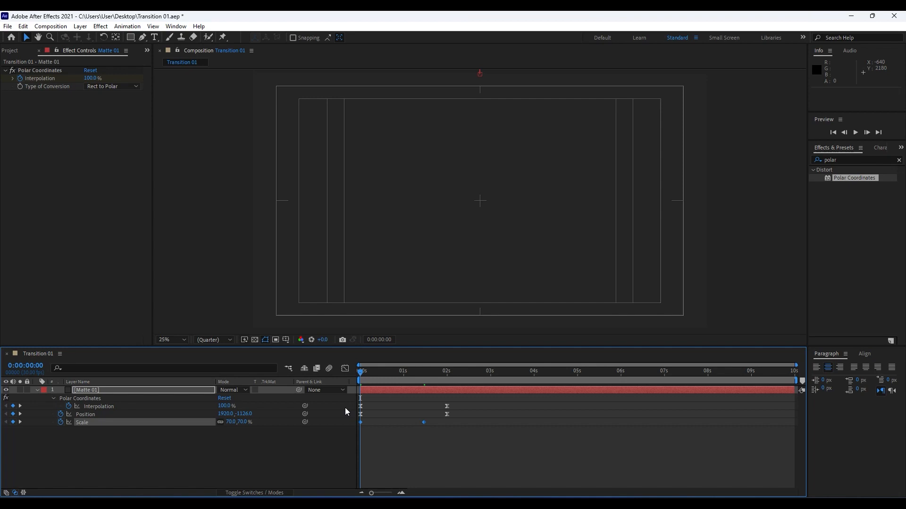
left_click(345, 370)
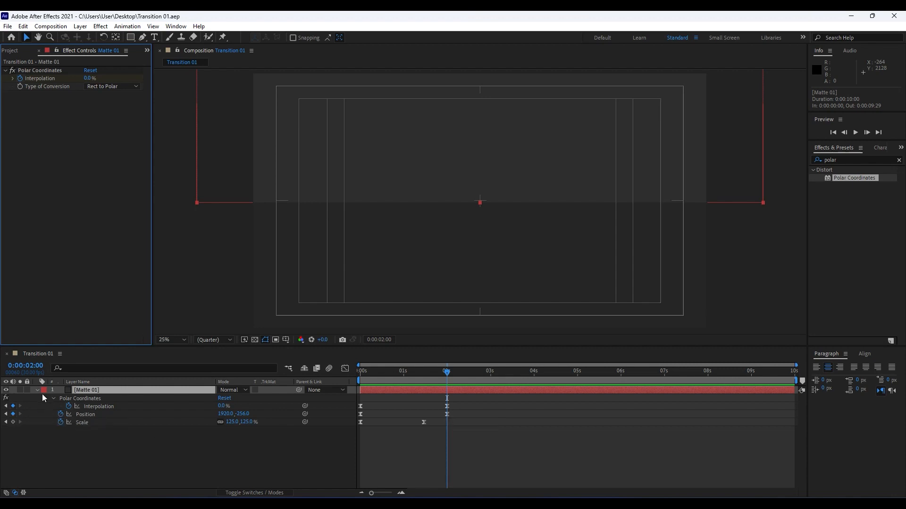
Pre-compose the collapsed Matte 01 layer as 'Upper Matte' and view the Project panel
left_click(36, 399)
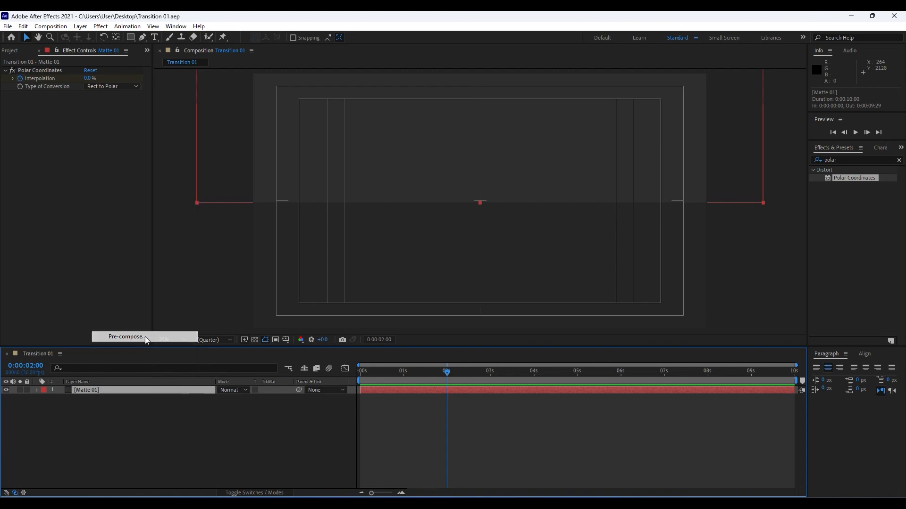
left_click(126, 337)
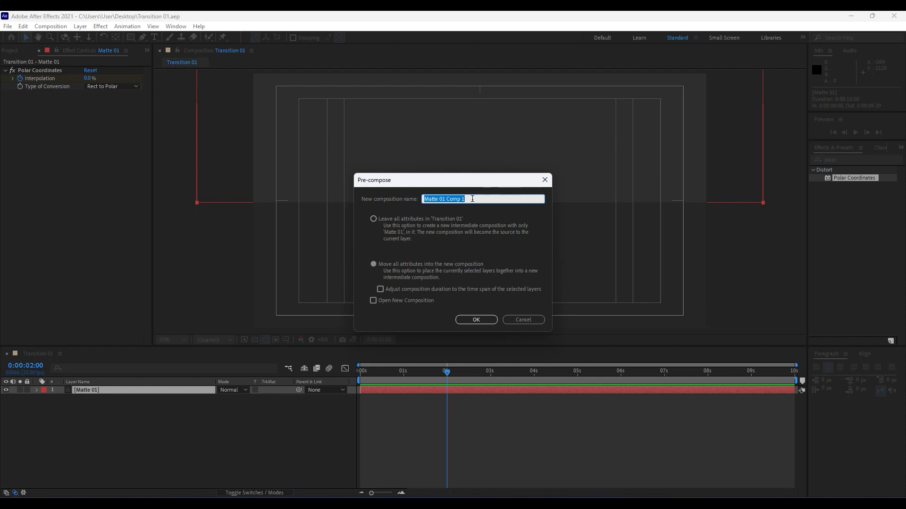
type("Upper Ma")
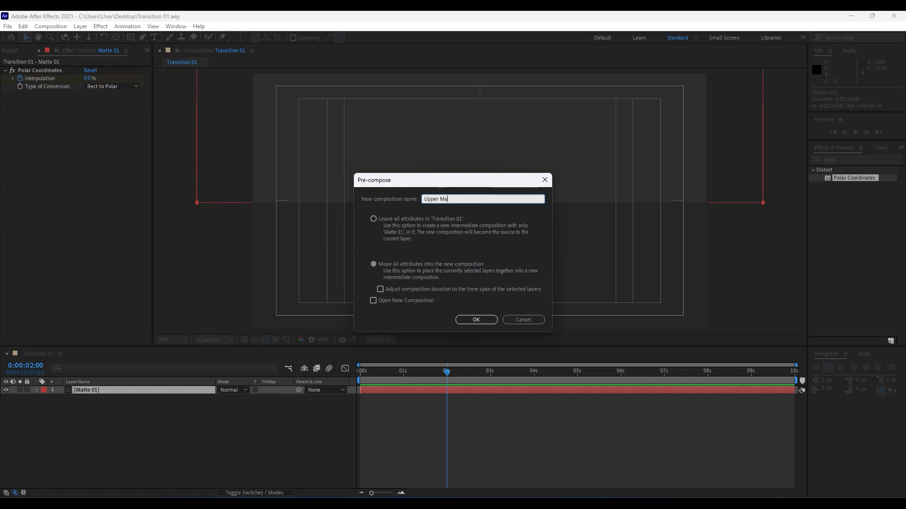
left_click(475, 319)
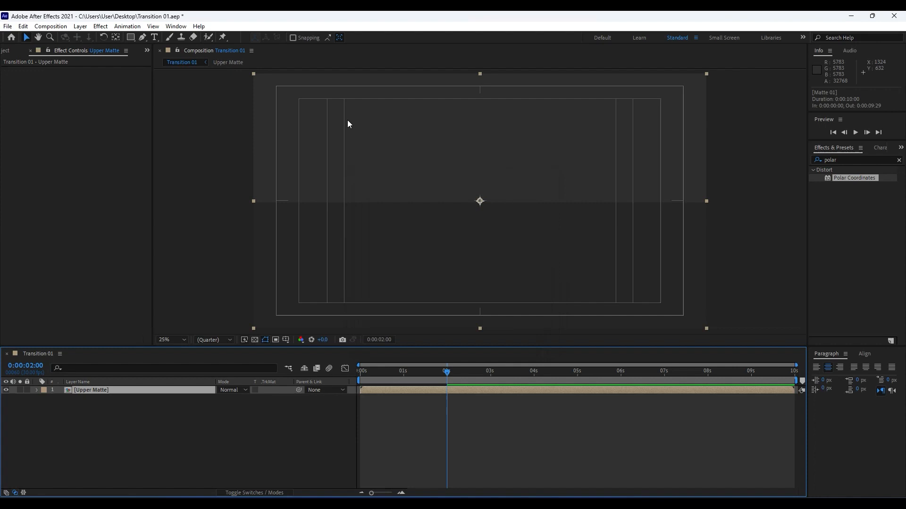
left_click(15, 50)
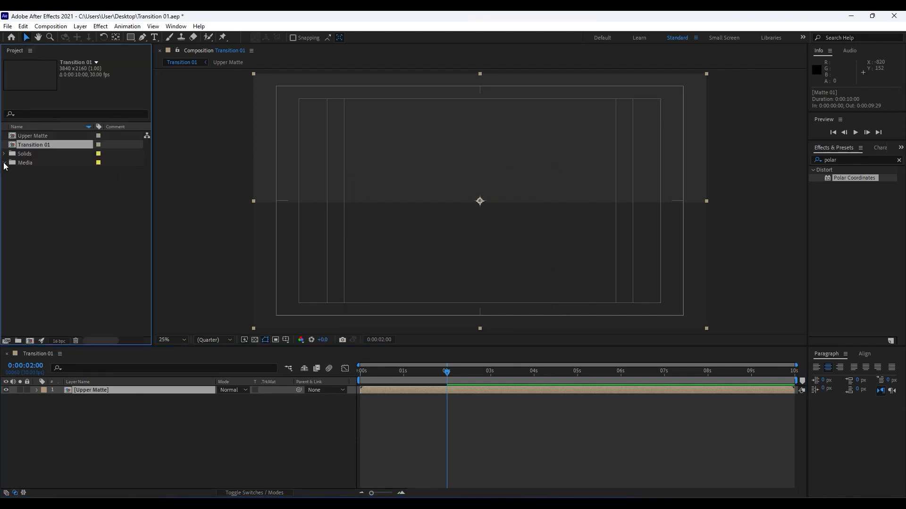
Place Media 04 under Upper Matte with an Alpha Matte, playhead at 0
left_click(4, 162)
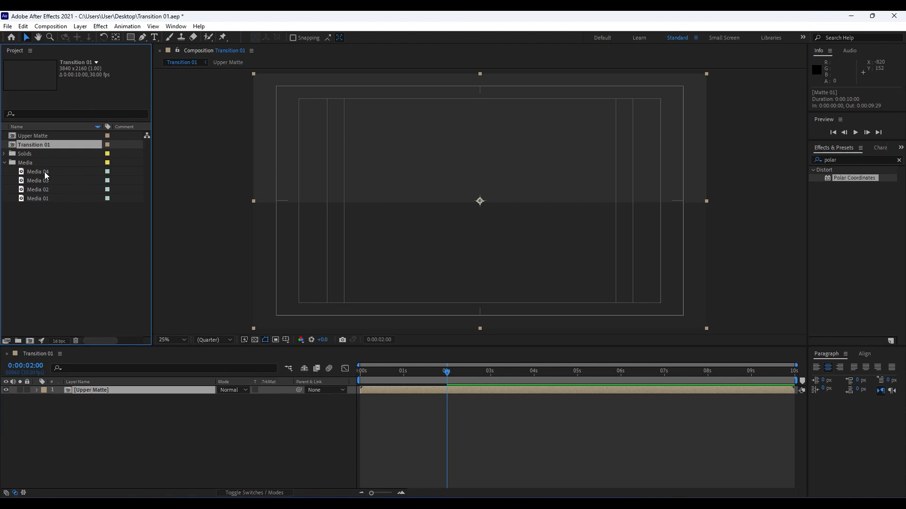
mouse_move(64, 257)
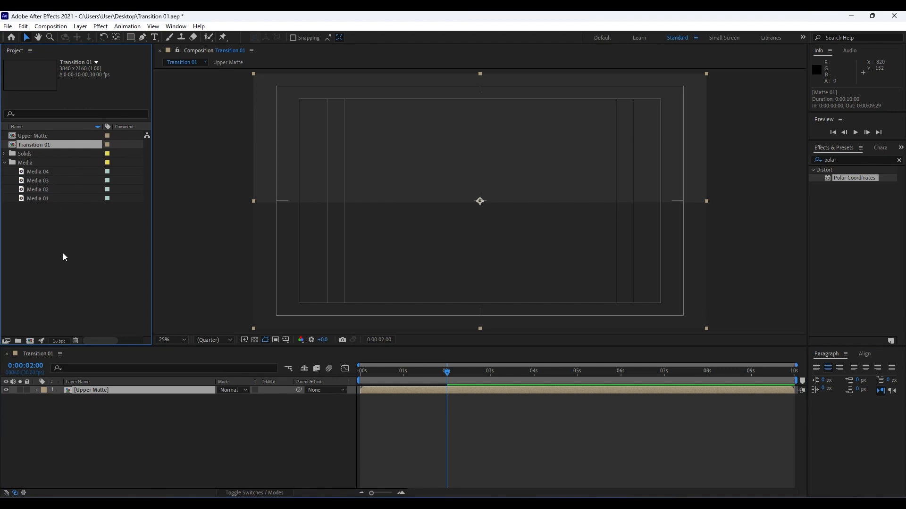
mouse_move(44, 174)
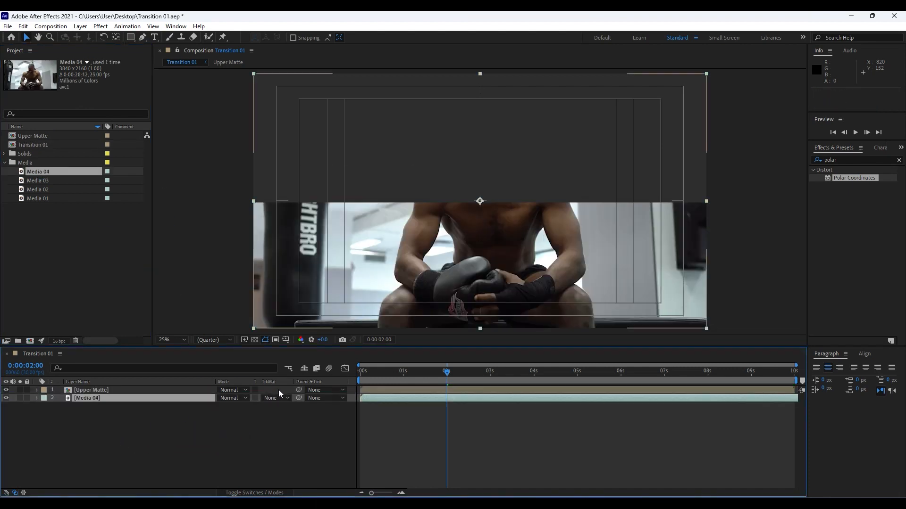
left_click(275, 398)
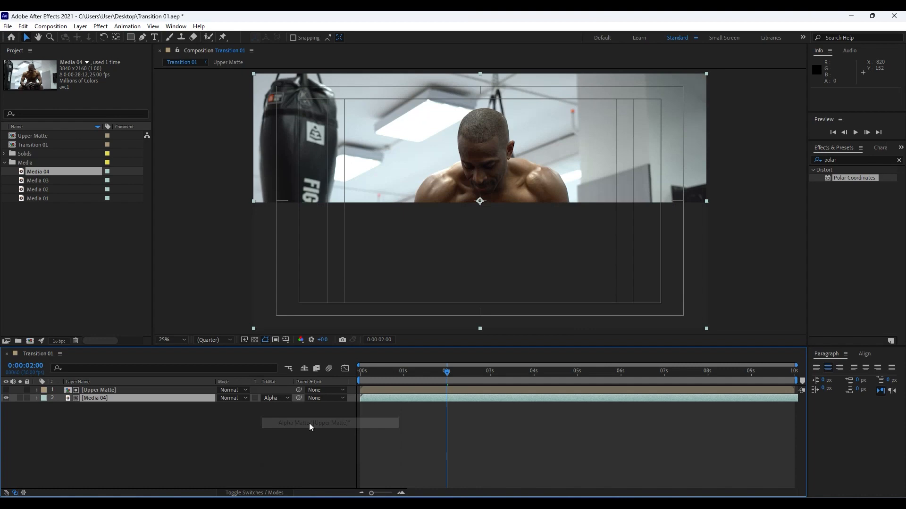
mouse_move(16, 493)
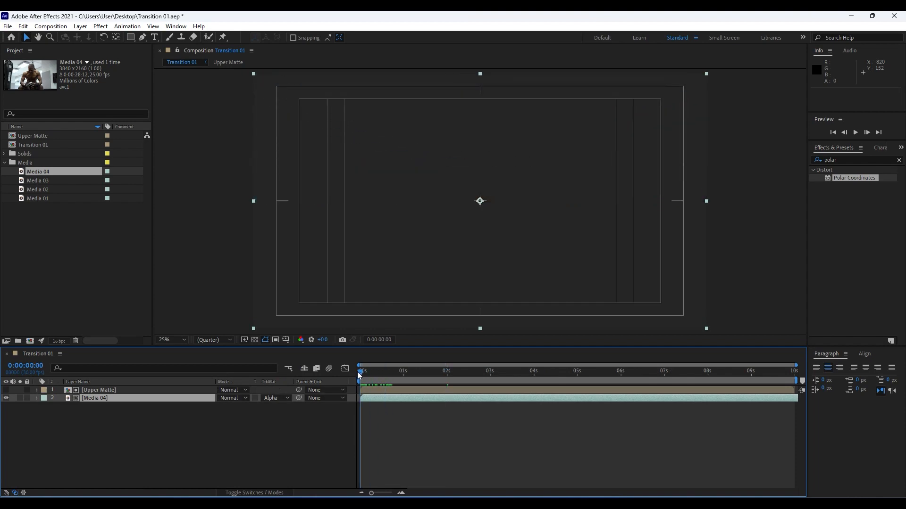
left_click(854, 131)
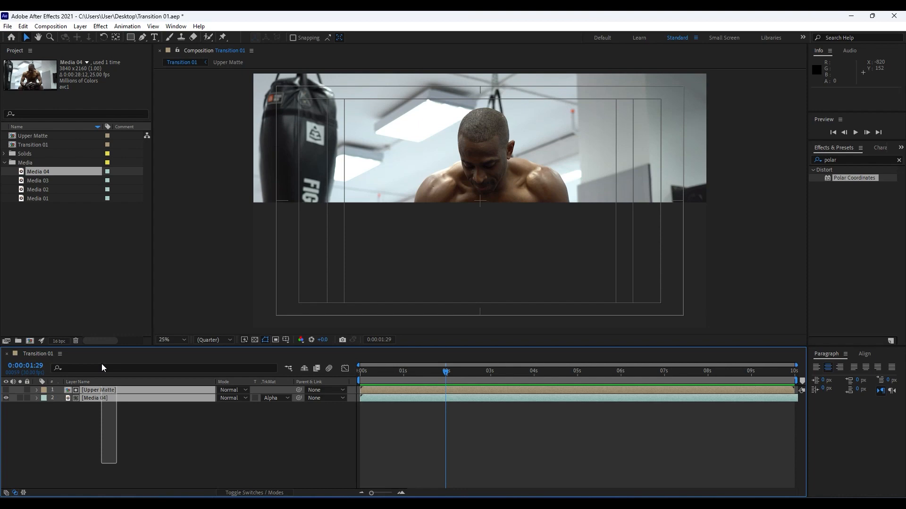
Select the Upper Matte and Media 04 layers and duplicate them via Edit > Duplicate
left_click(95, 398)
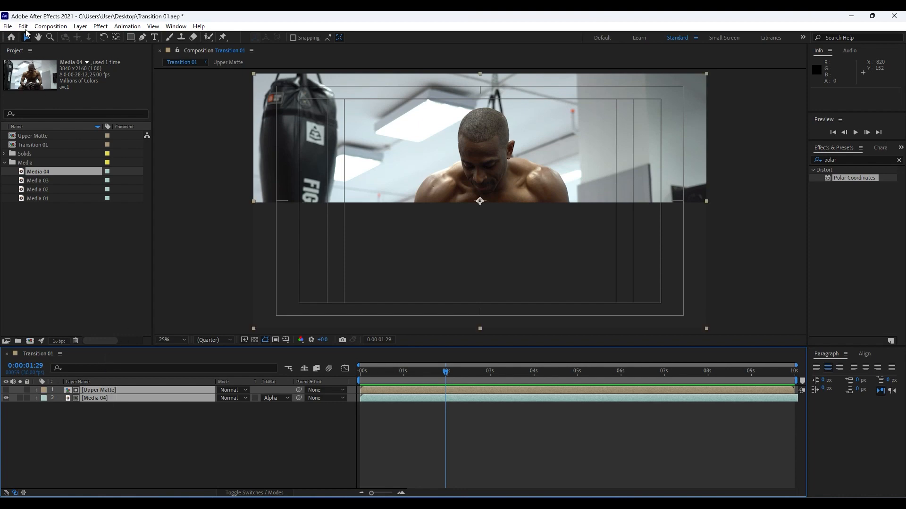
left_click(22, 27)
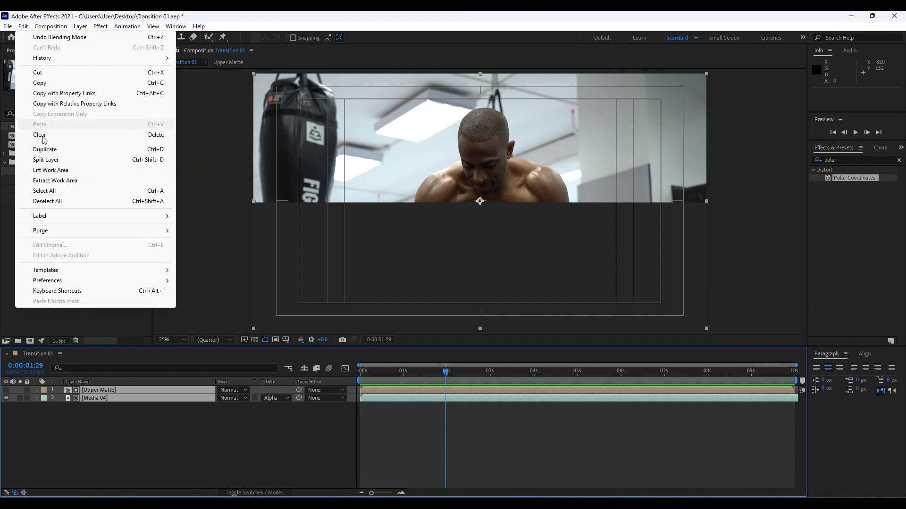
left_click(44, 149)
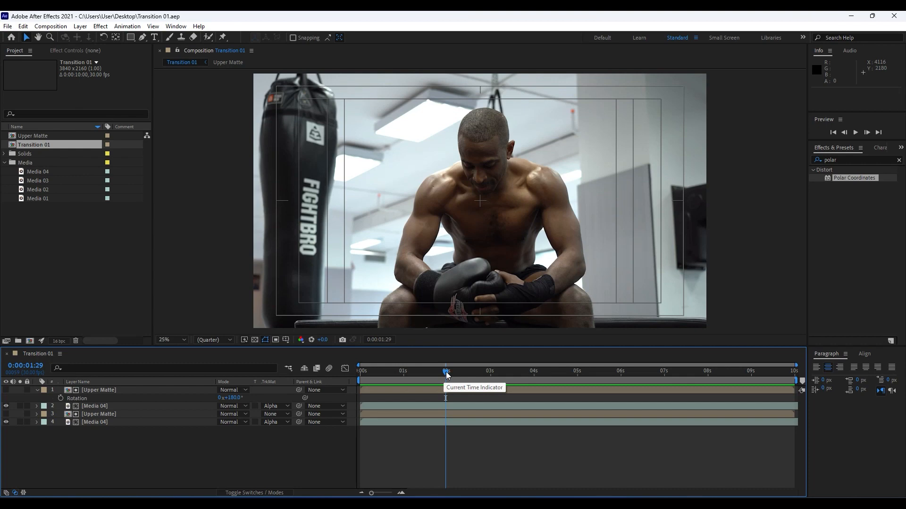
mouse_move(447, 374)
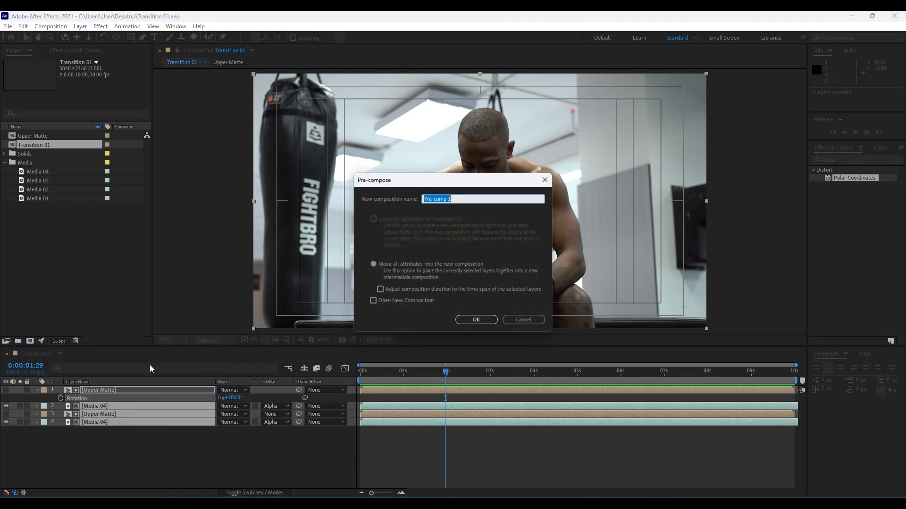
mouse_move(164, 358)
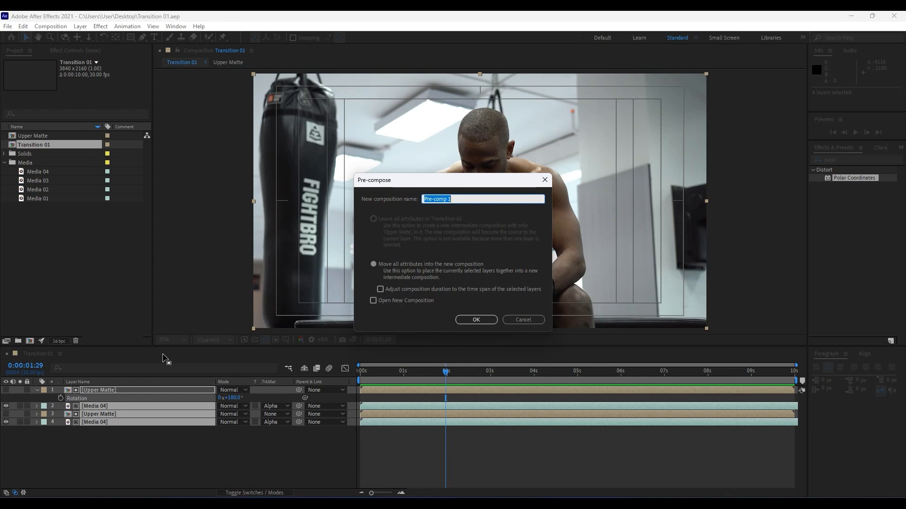
Name the pre-composition 'Part 01', confirm it, and select the new Part 01 layer
type("Part")
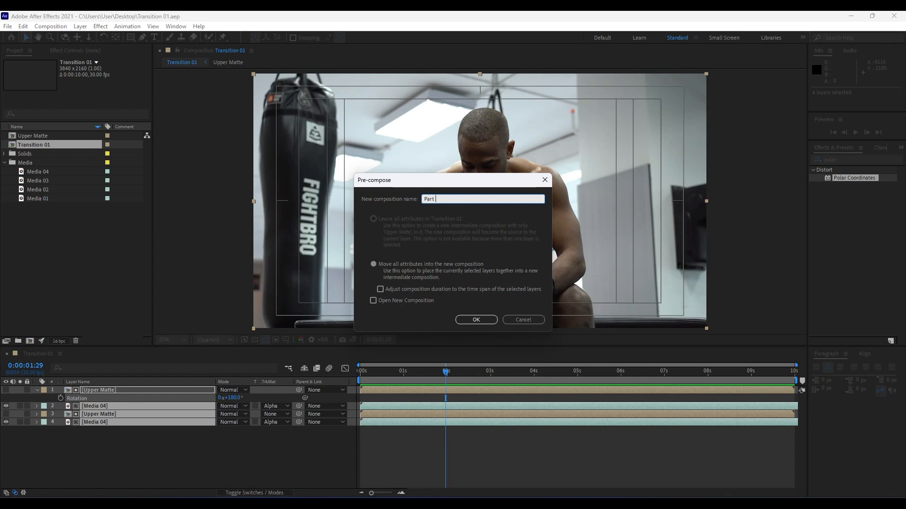
left_click(475, 319)
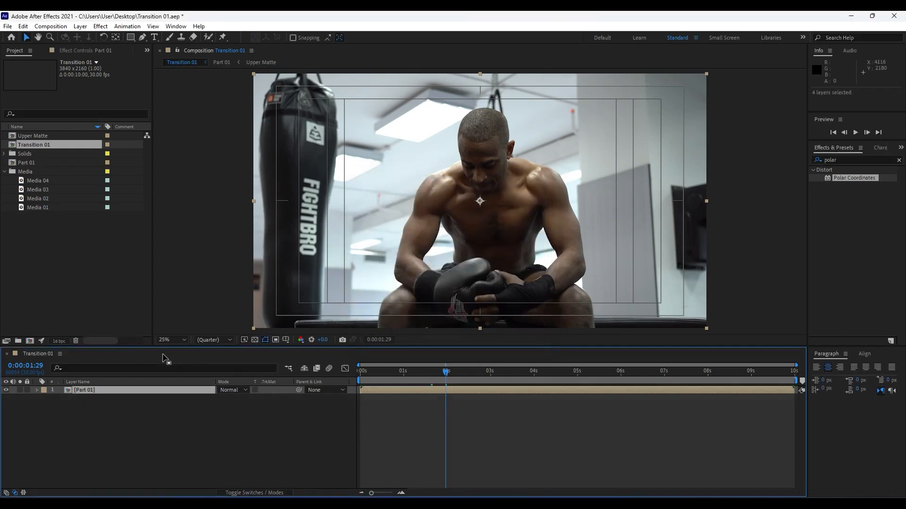
left_click(84, 390)
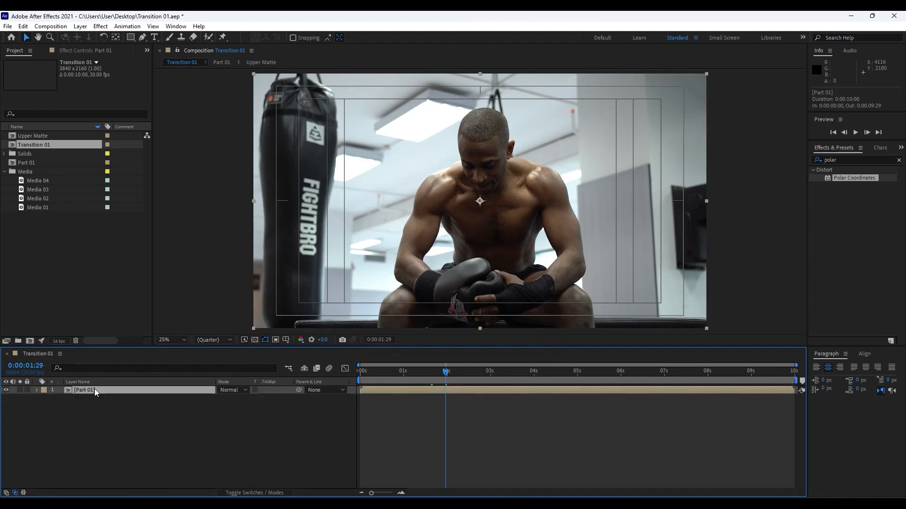
left_click(49, 26)
type("triton")
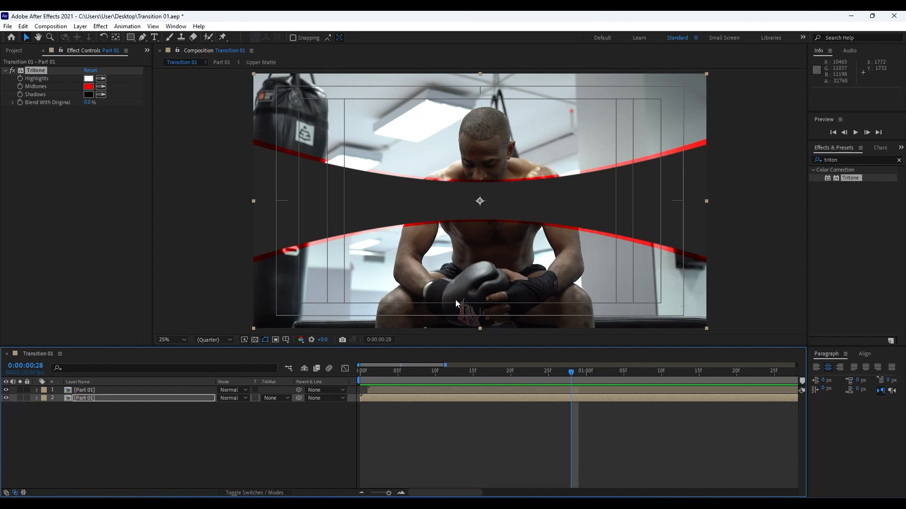
mouse_move(406, 379)
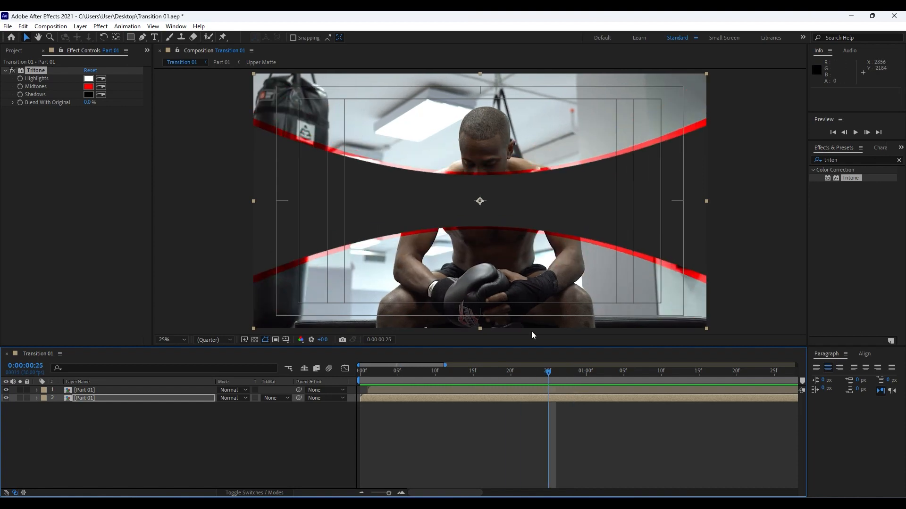
mouse_move(510, 373)
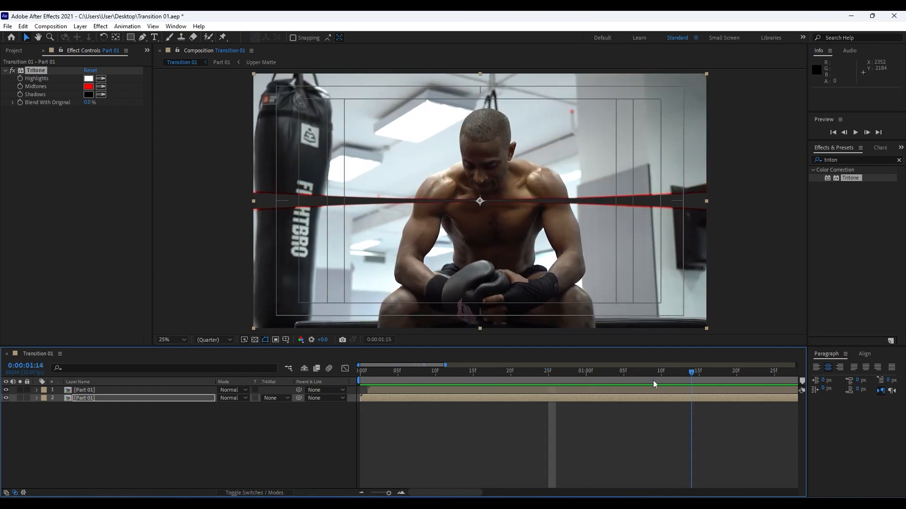
Scrub the timeline to preview the red-edged wipe arcs closing to a thin center band
left_click_drag(692, 373, 638, 373)
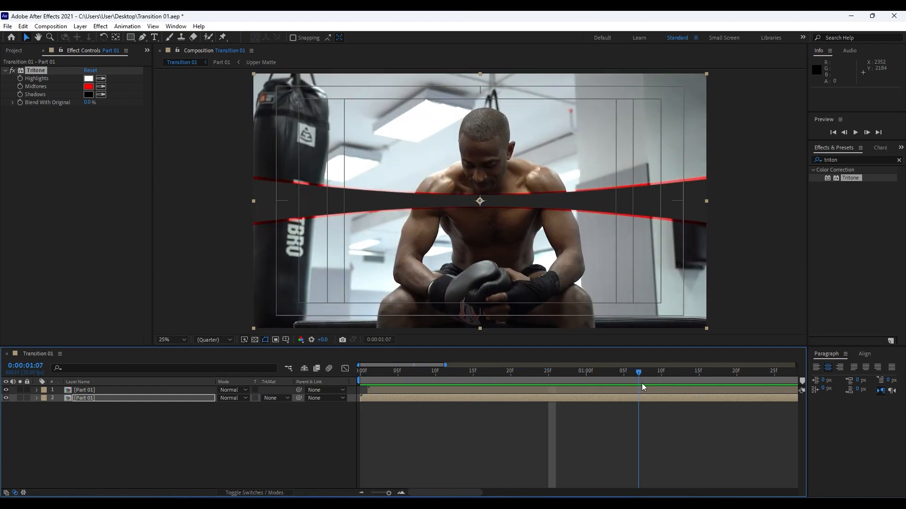